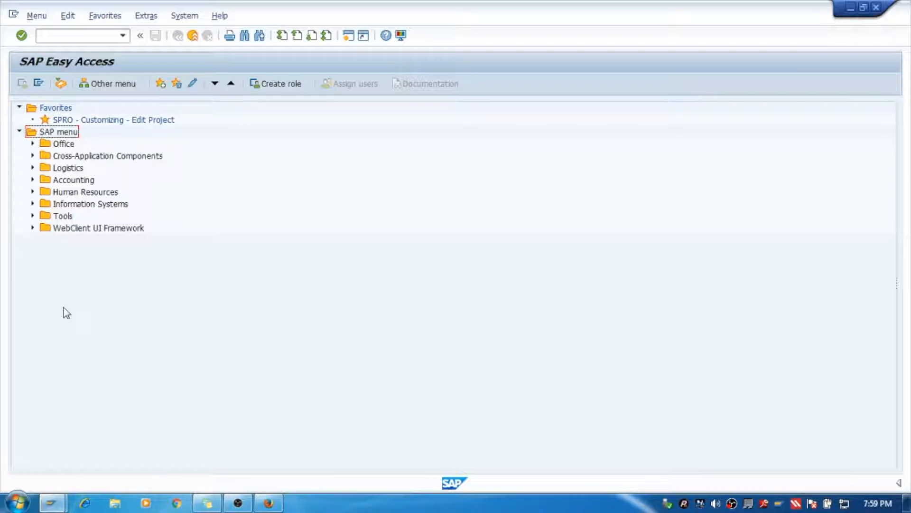
# - Launch SPRO from Favorites and display the full SAP Reference IMG
pyautogui.write('sp')
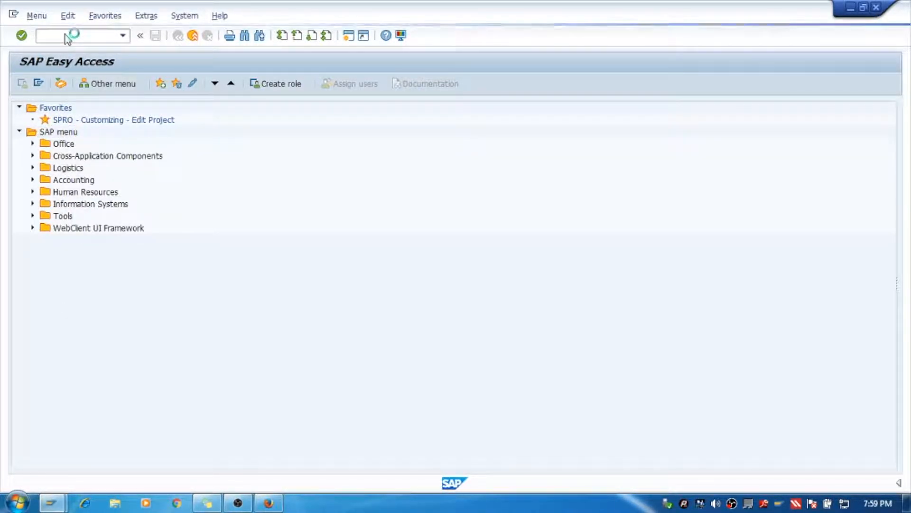
pyautogui.doubleClick(113, 120)
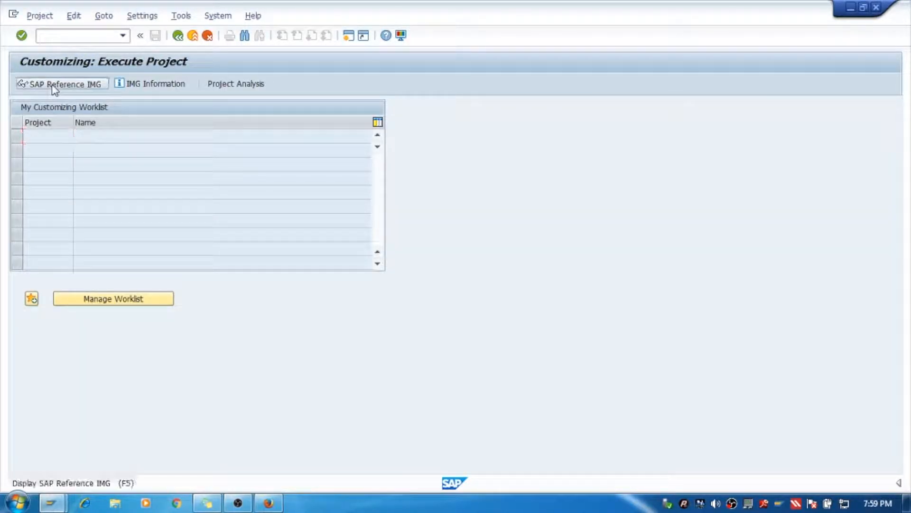
pyautogui.click(60, 84)
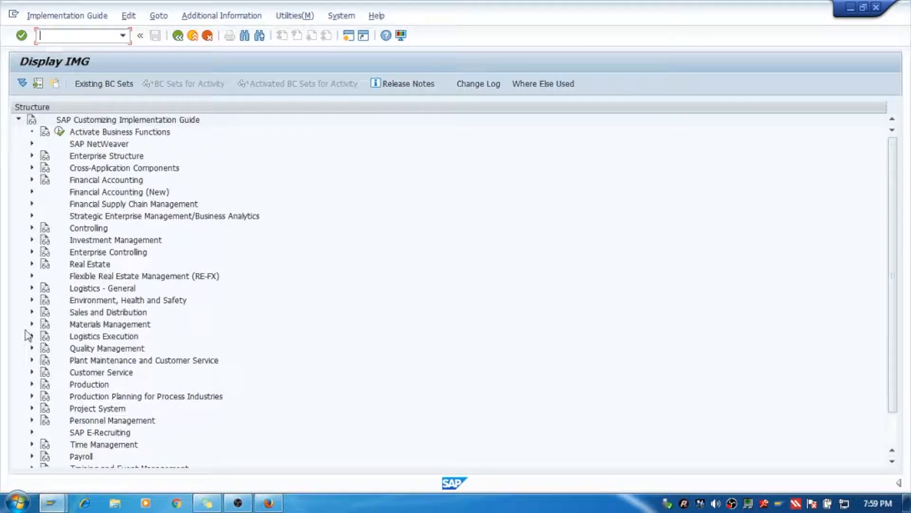
# - Expand Materials Management > External Services Management > Service Master
pyautogui.click(31, 324)
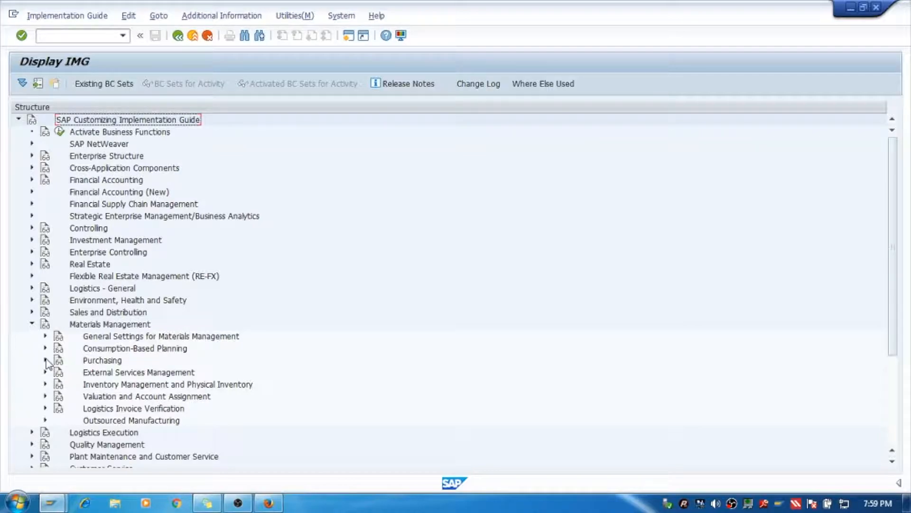
pyautogui.click(45, 372)
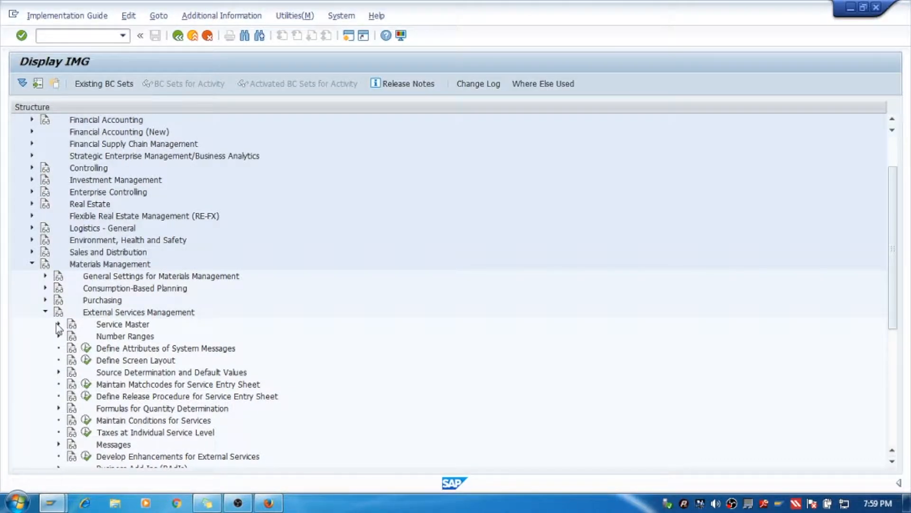
pyautogui.click(59, 323)
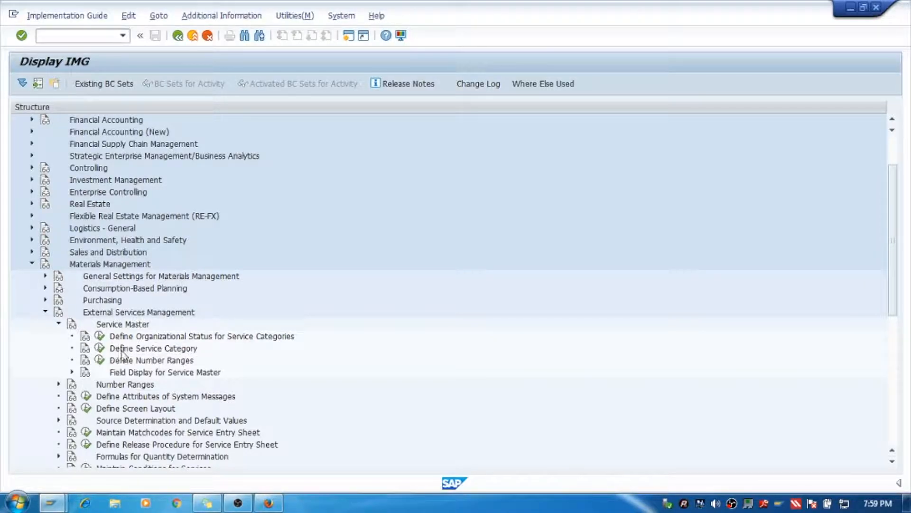
pyautogui.moveTo(145, 369)
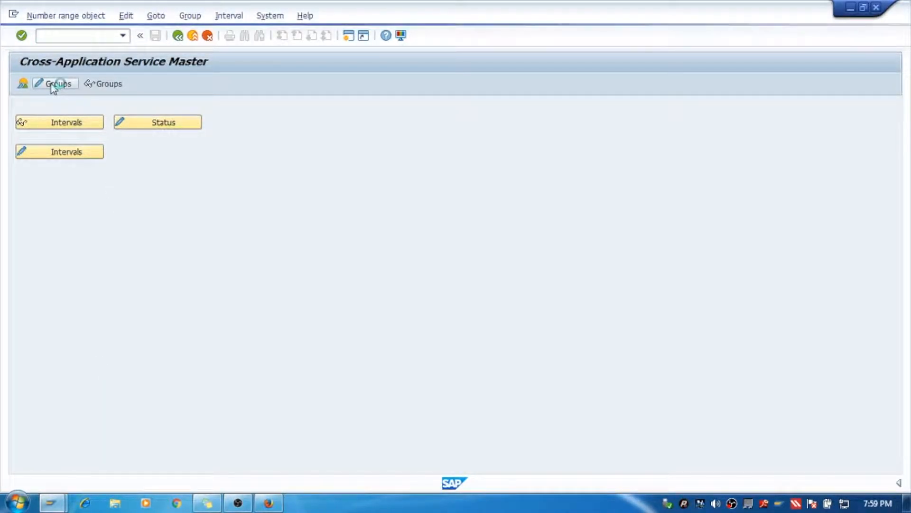
# - Switch the service master number range groups into change mode via Change Groups
pyautogui.click(58, 83)
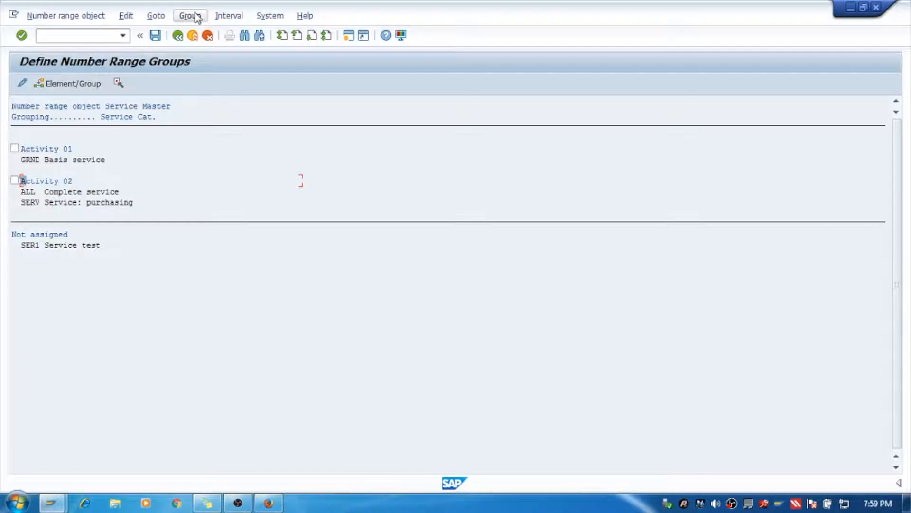
# - Insert a new number range group with the text 'Activity 03'
pyautogui.click(189, 15)
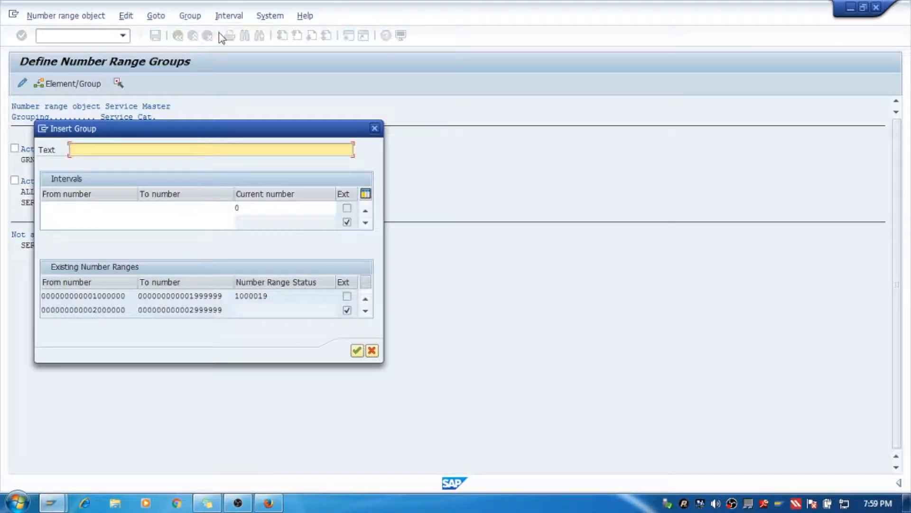
pyautogui.write('Activity 02')
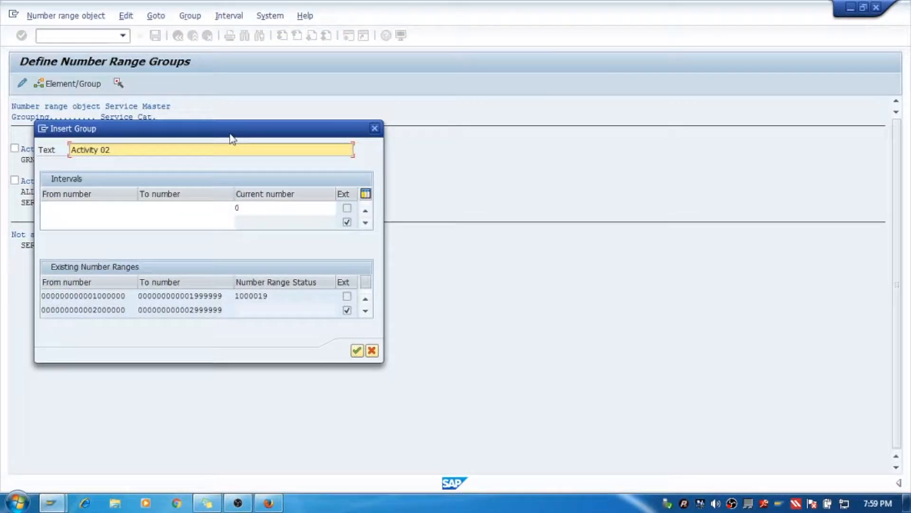
pyautogui.write('Activity 03')
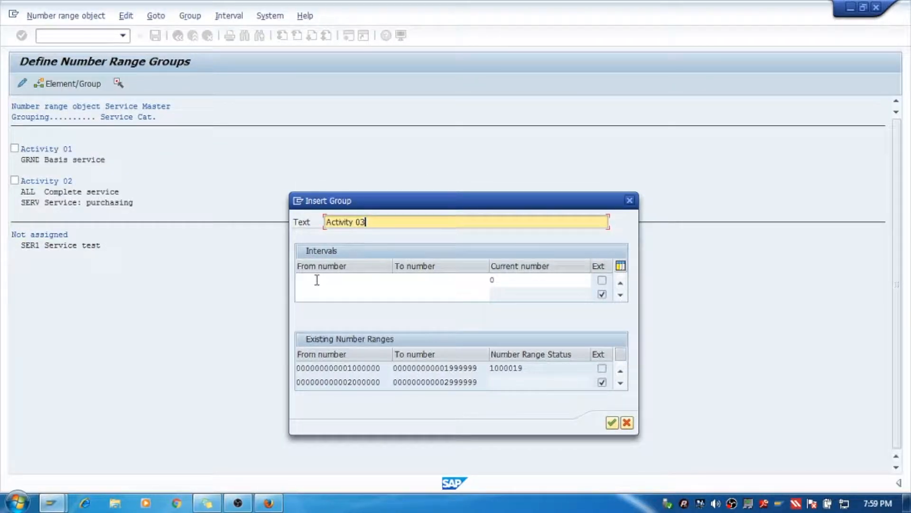
pyautogui.click(342, 279)
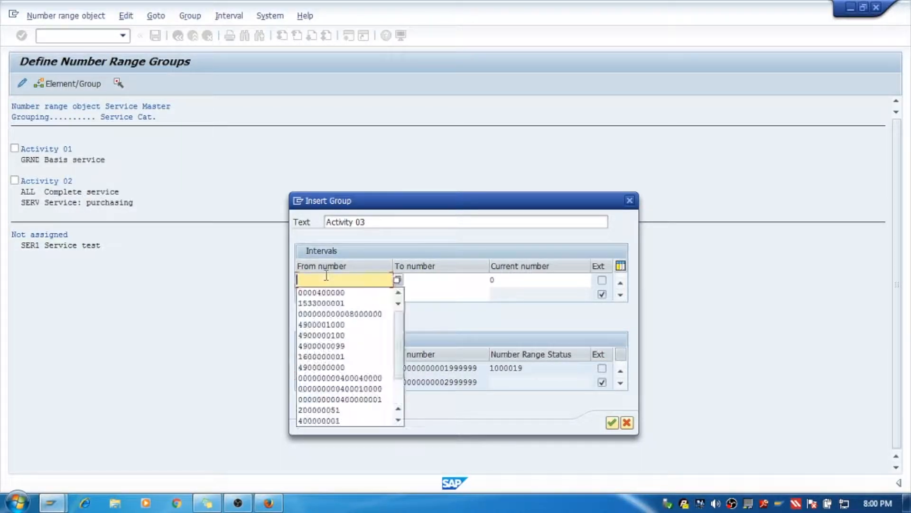
pyautogui.write('000000000001000000')
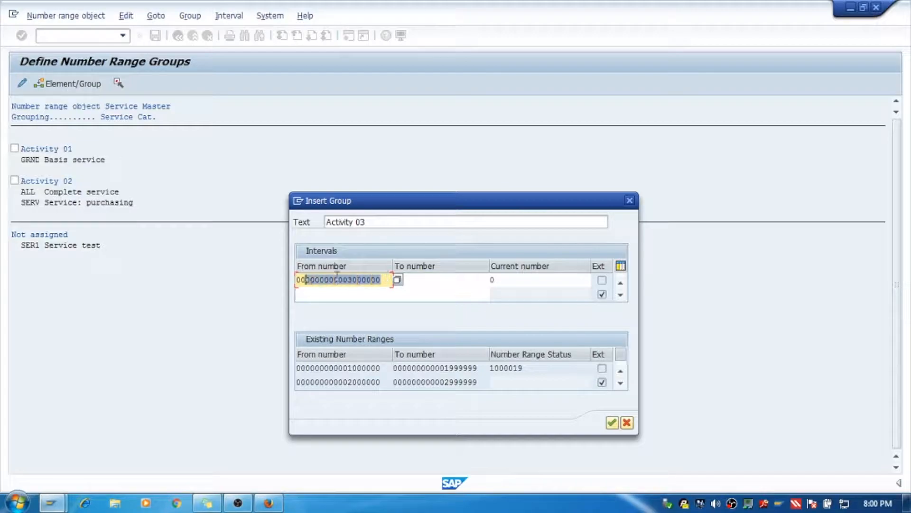
pyautogui.click(439, 279)
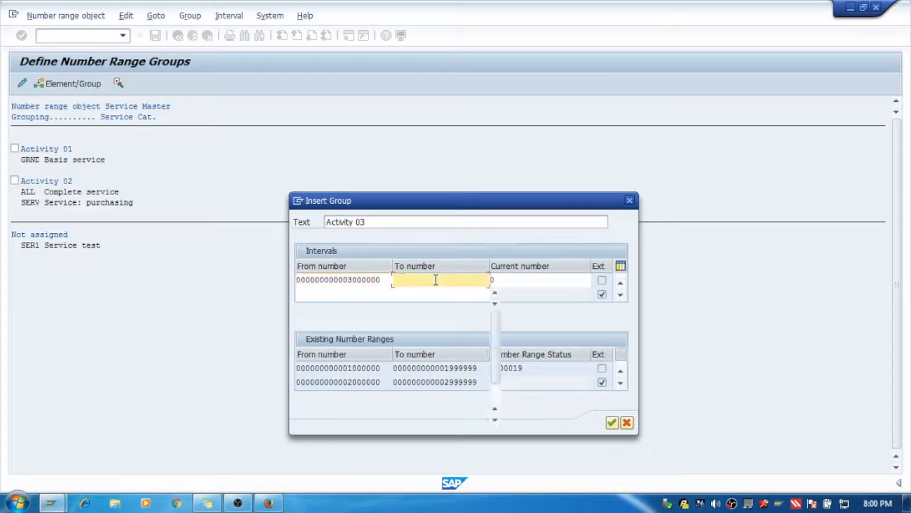
pyautogui.write('000000000003999999')
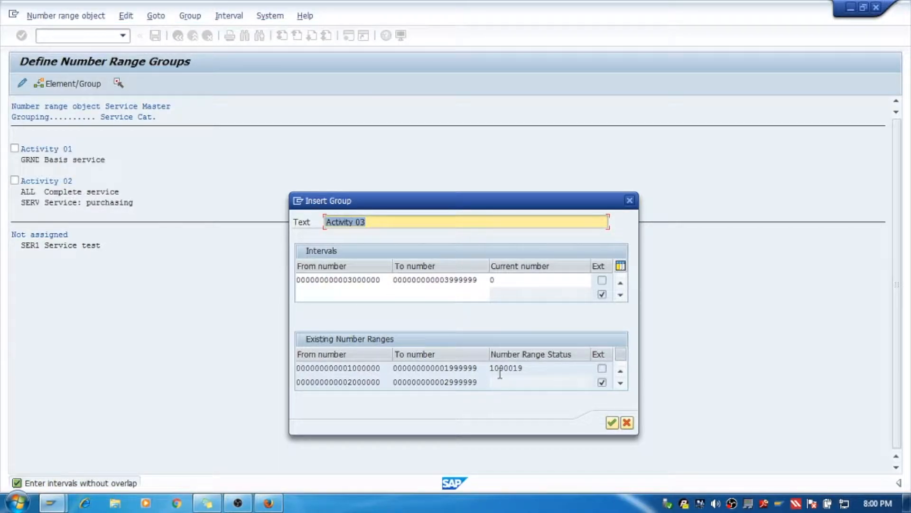
# - Complete the interval's To number with 9 and confirm inserting the Activity 03 group
pyautogui.click(343, 280)
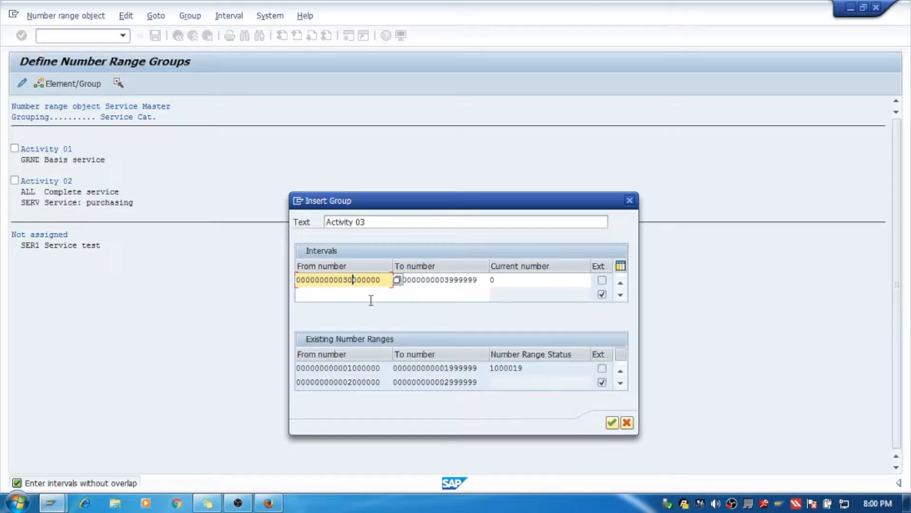
pyautogui.click(439, 279)
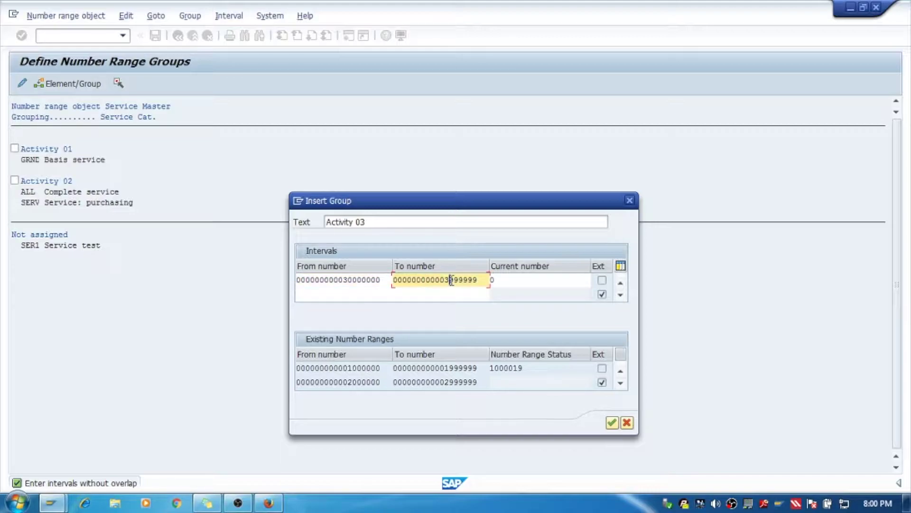
pyautogui.write('99')
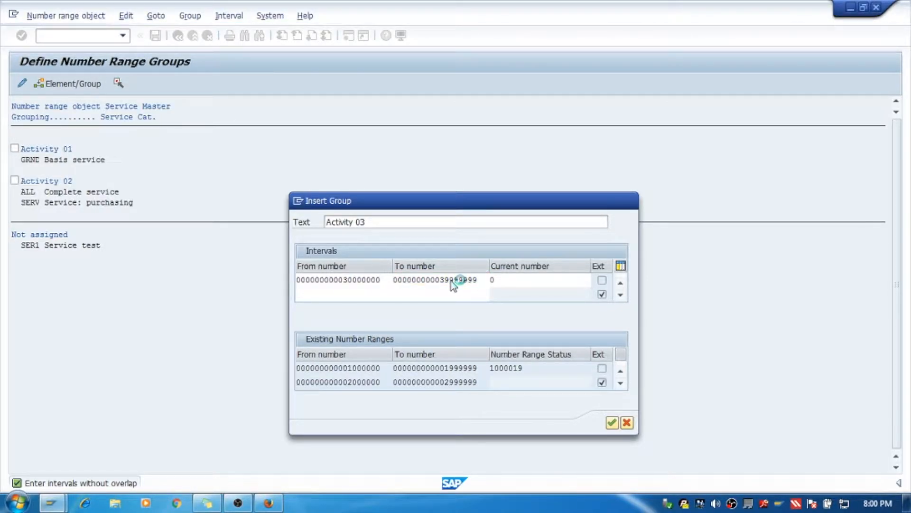
pyautogui.click(611, 422)
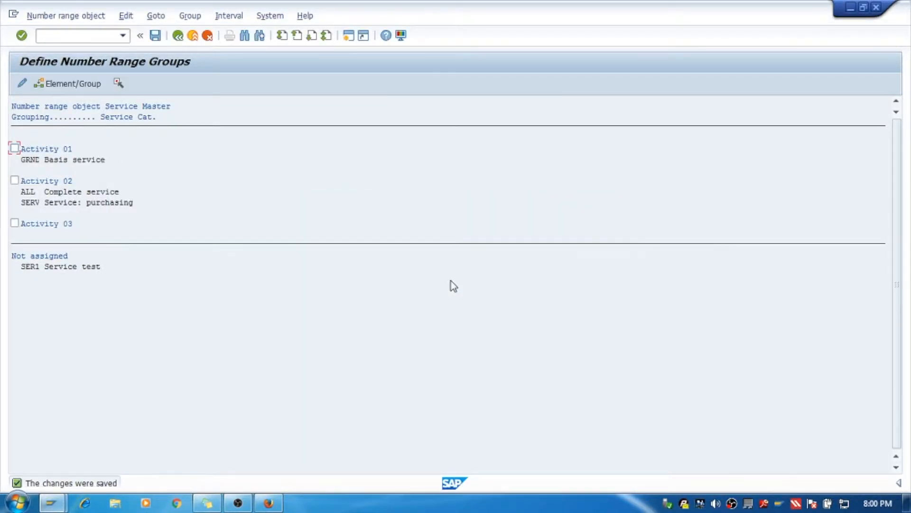
pyautogui.moveTo(60, 227)
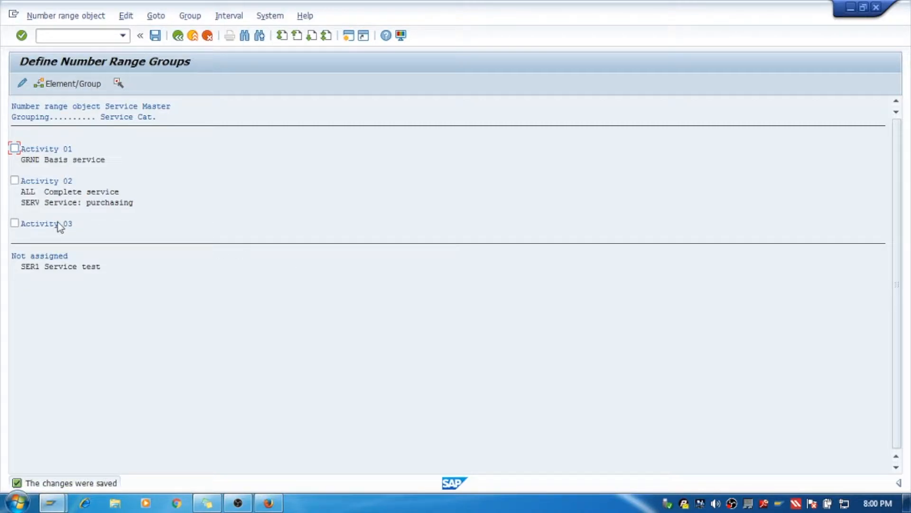
pyautogui.click(46, 223)
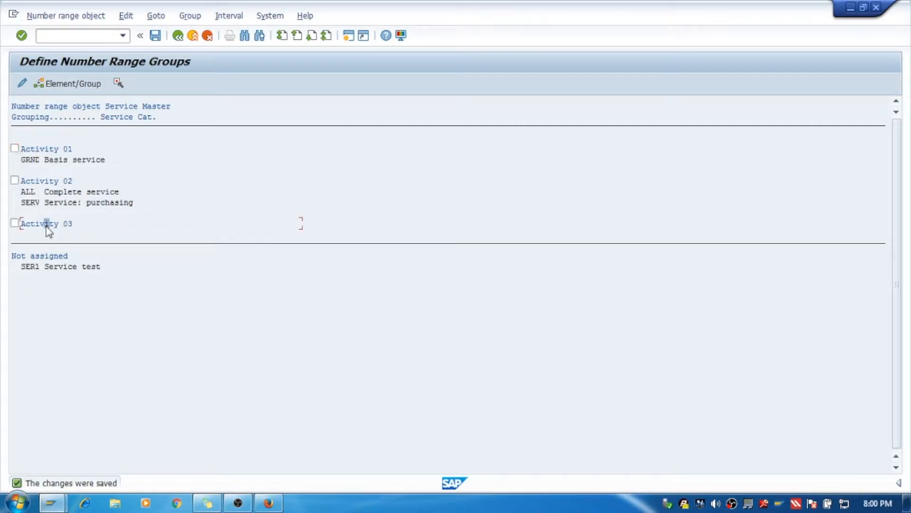
pyautogui.moveTo(29, 226)
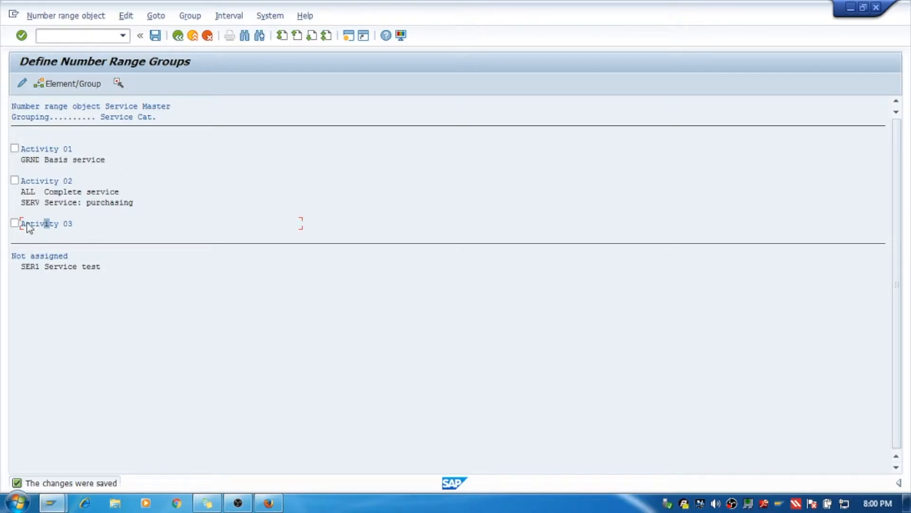
pyautogui.moveTo(35, 229)
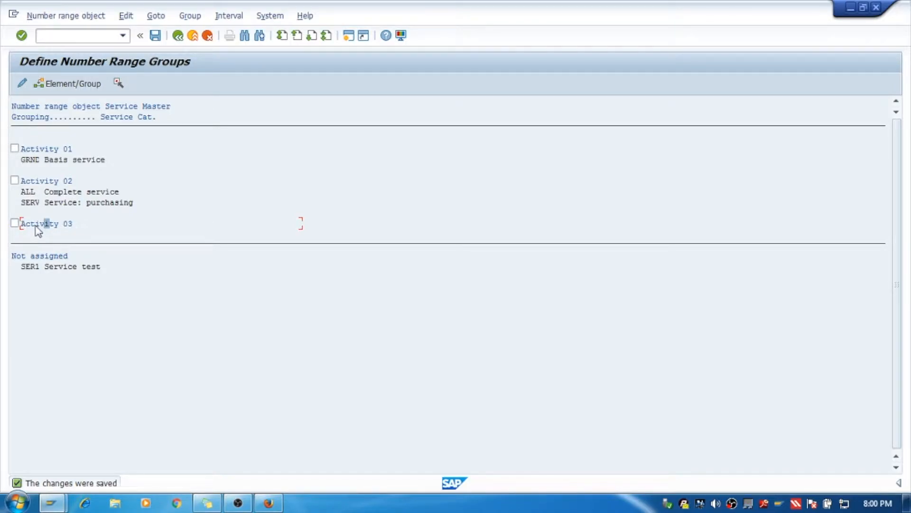
pyautogui.moveTo(30, 274)
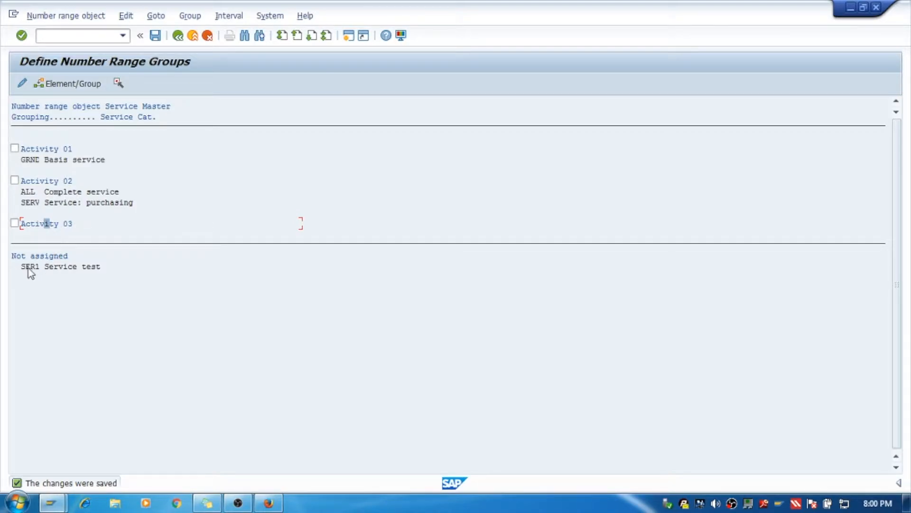
pyautogui.moveTo(36, 276)
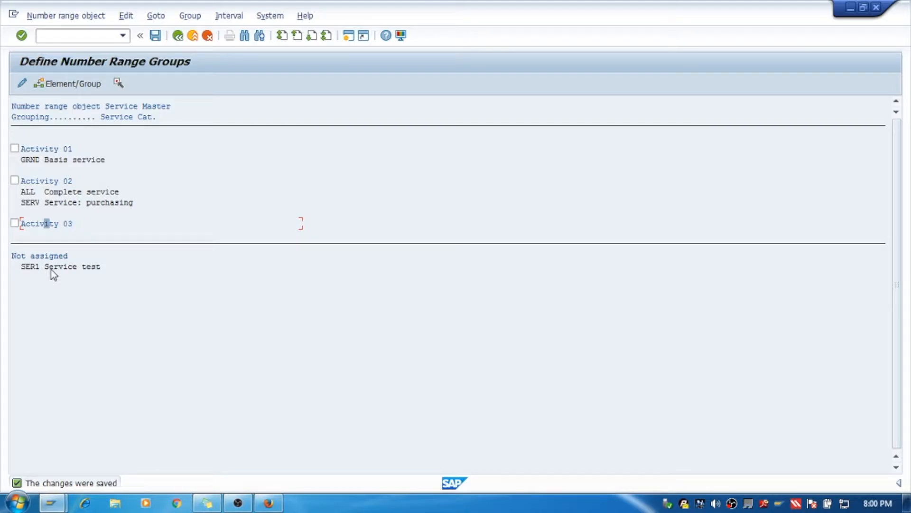
pyautogui.click(52, 265)
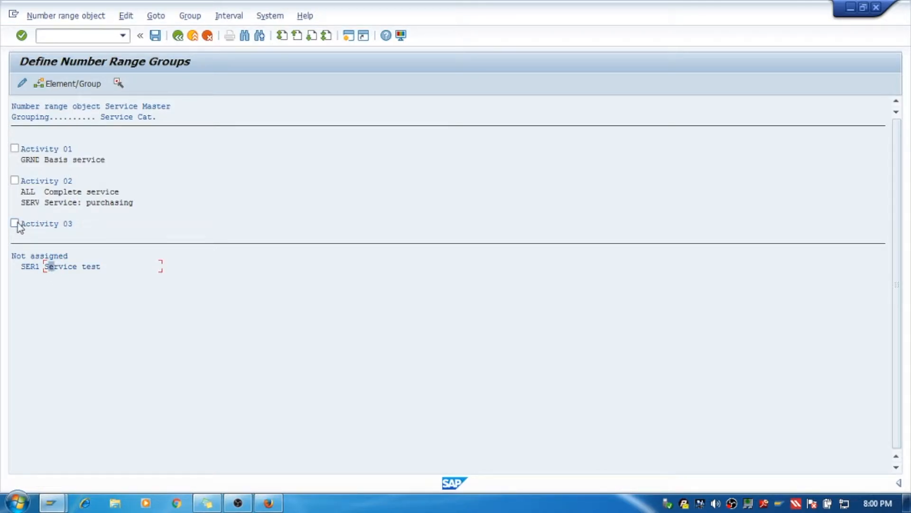
# - Tick Activity 03 and assign SER1 to it with Element/Group
pyautogui.click(14, 223)
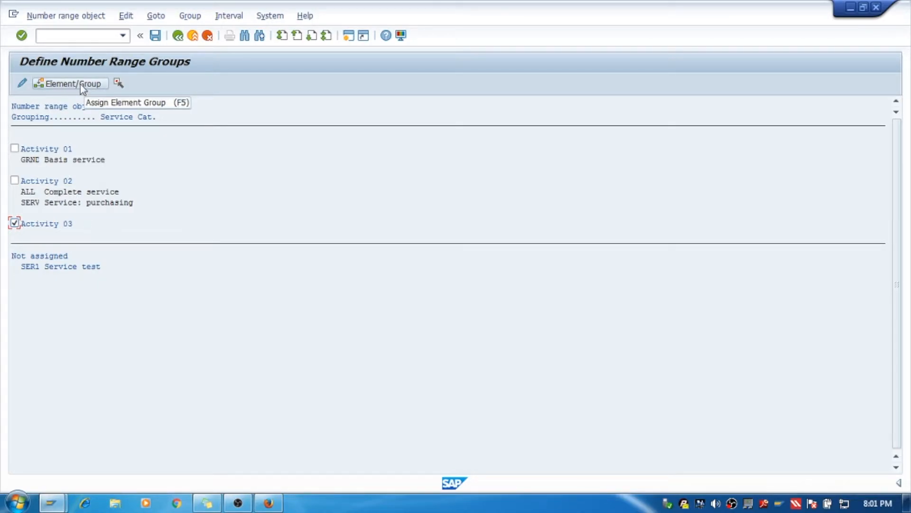
pyautogui.click(68, 83)
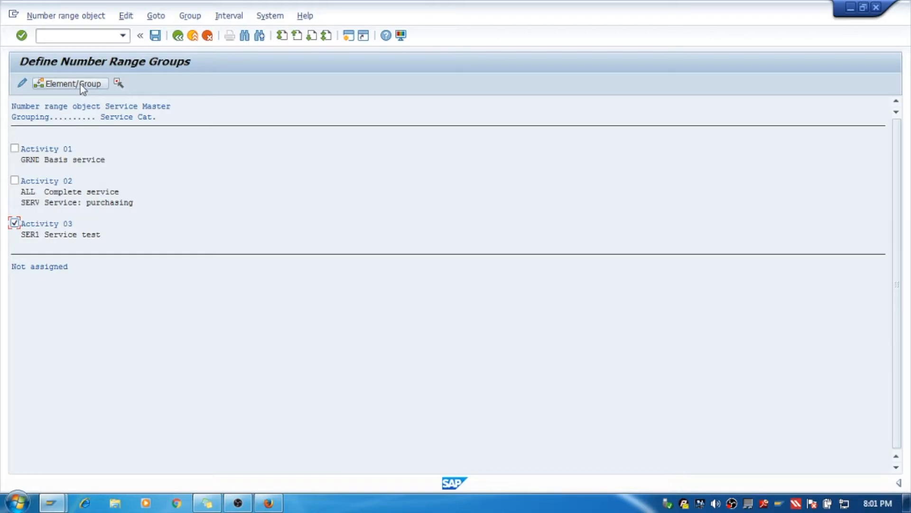
pyautogui.moveTo(53, 244)
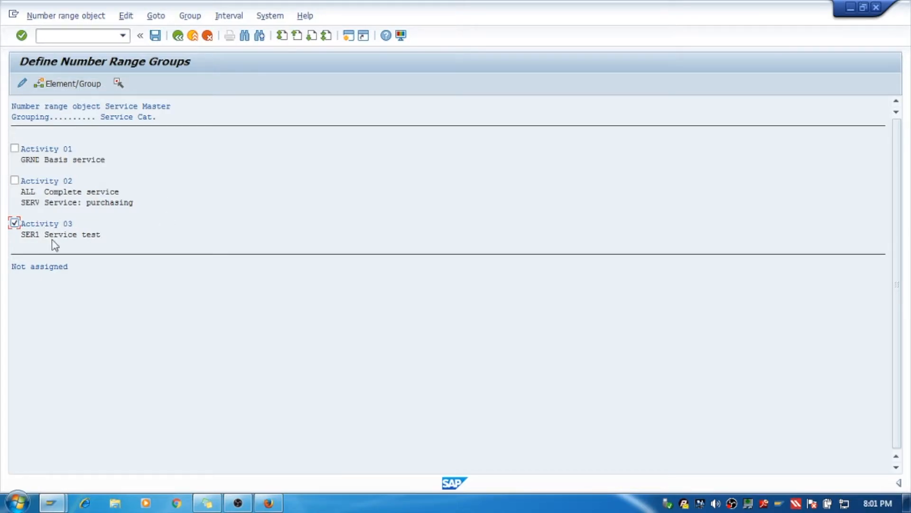
pyautogui.moveTo(54, 239)
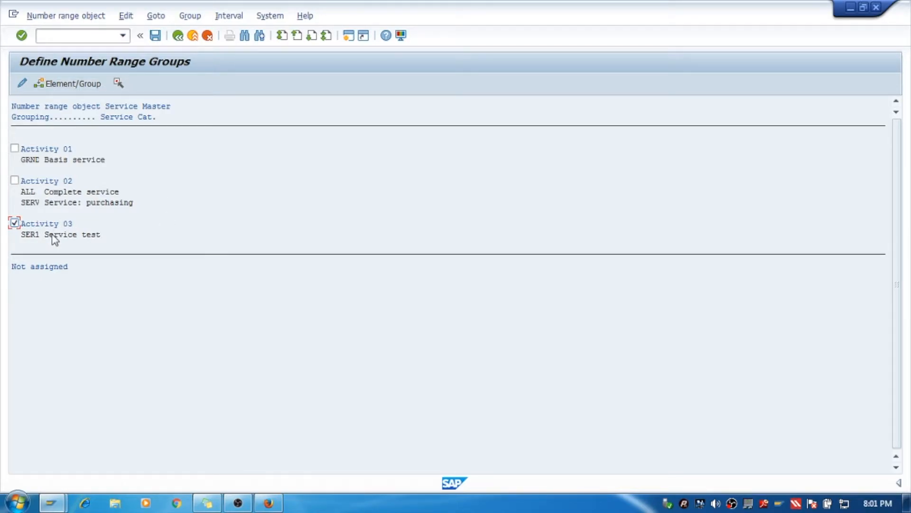
pyautogui.moveTo(30, 244)
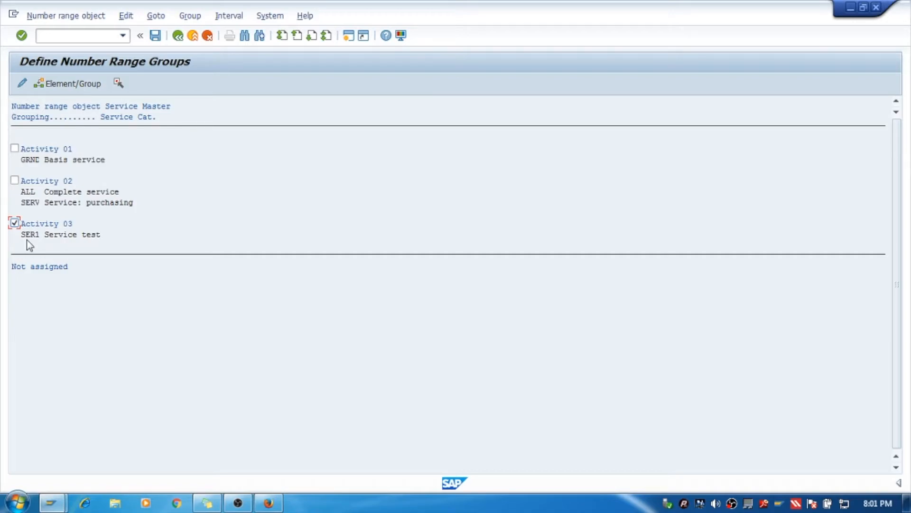
pyautogui.moveTo(47, 239)
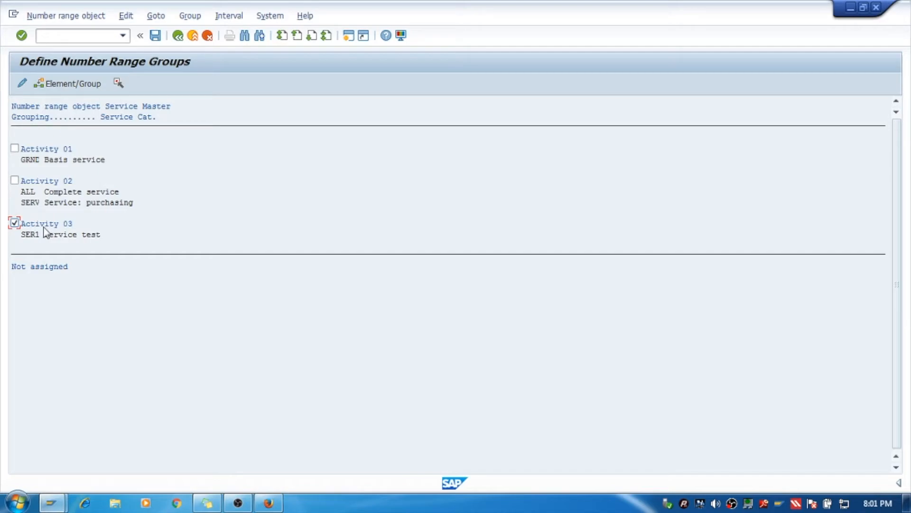
pyautogui.moveTo(147, 237)
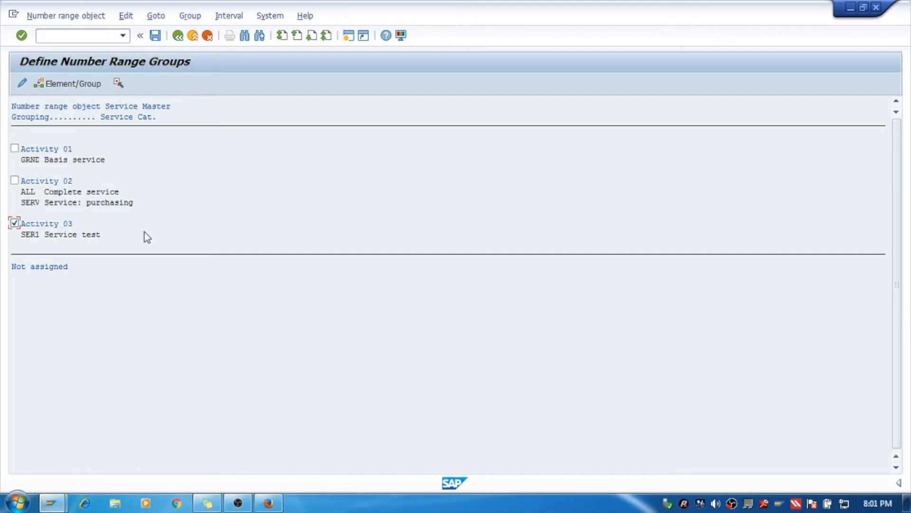